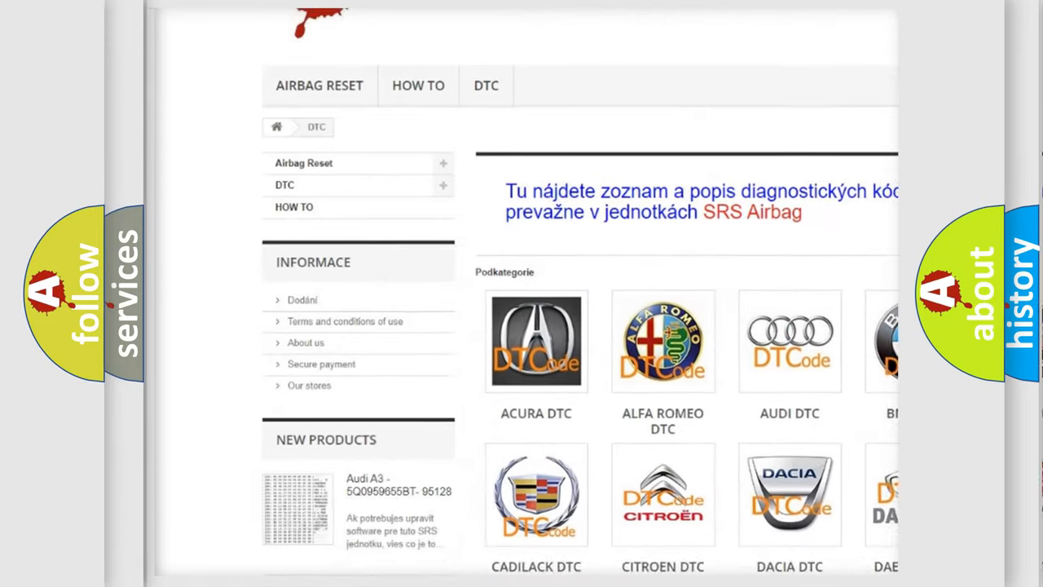
scroll(down, 3)
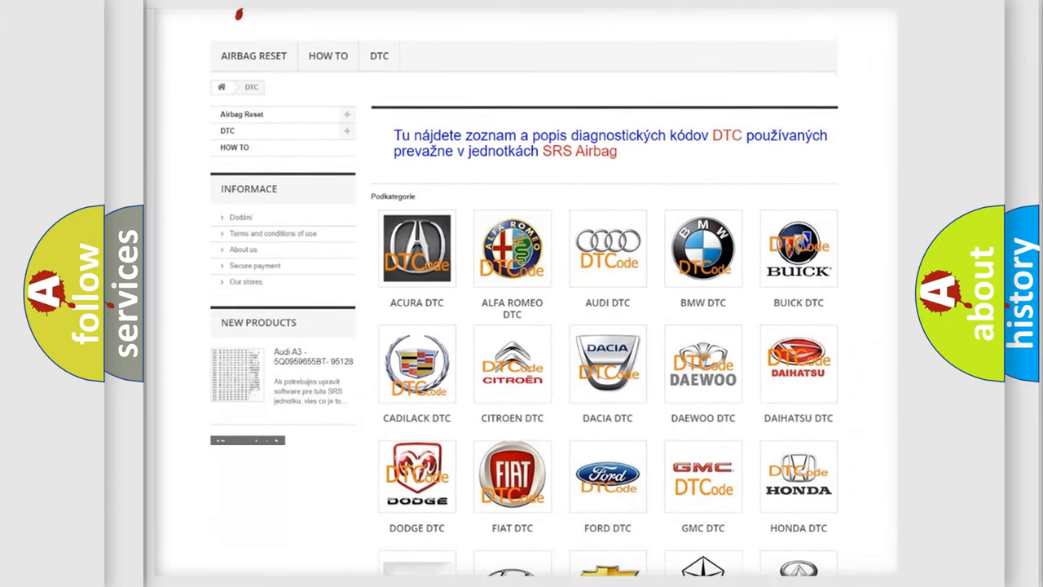
scroll(down, 3)
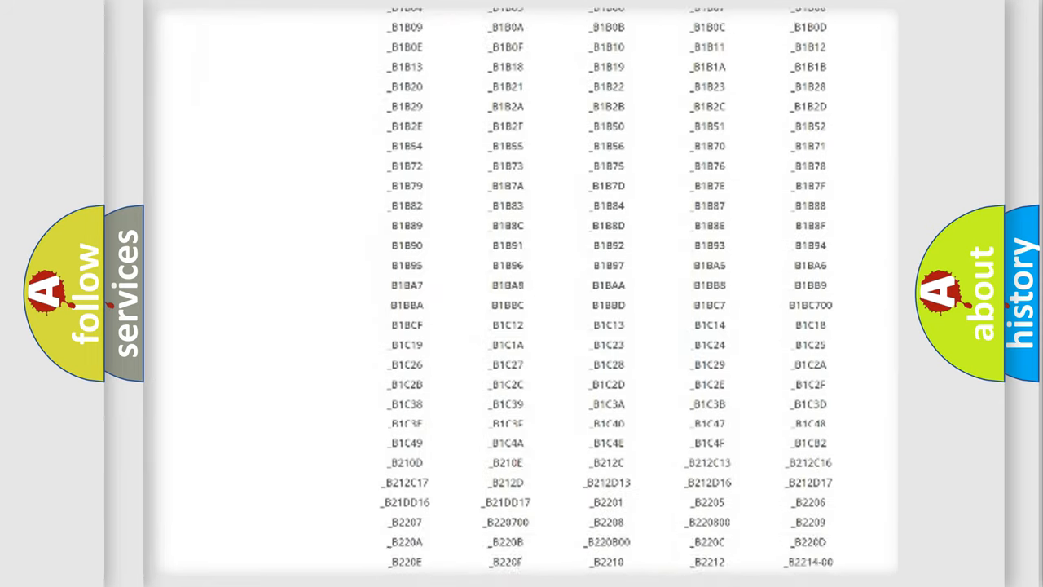
scroll(down, 3)
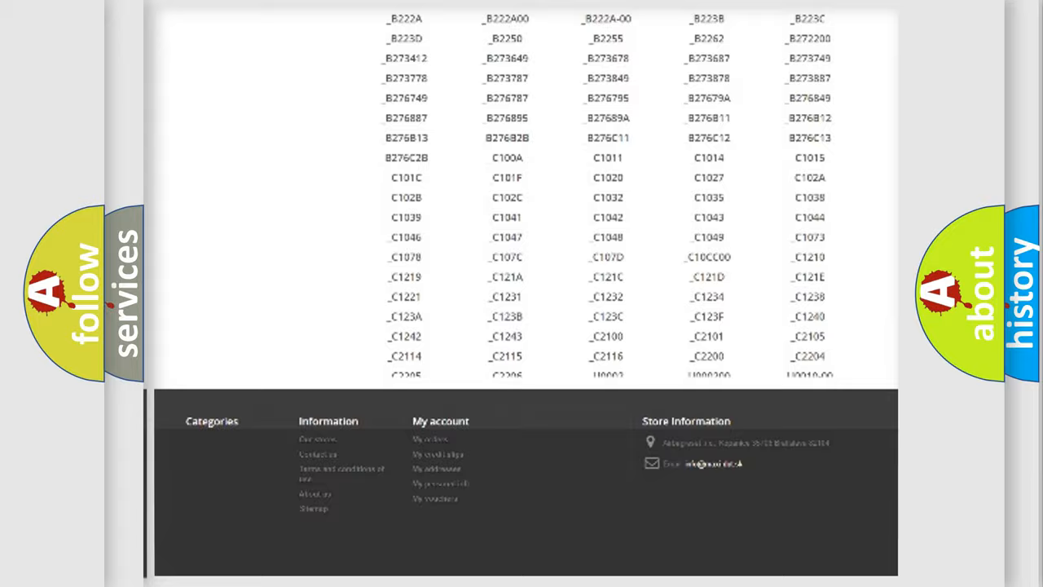